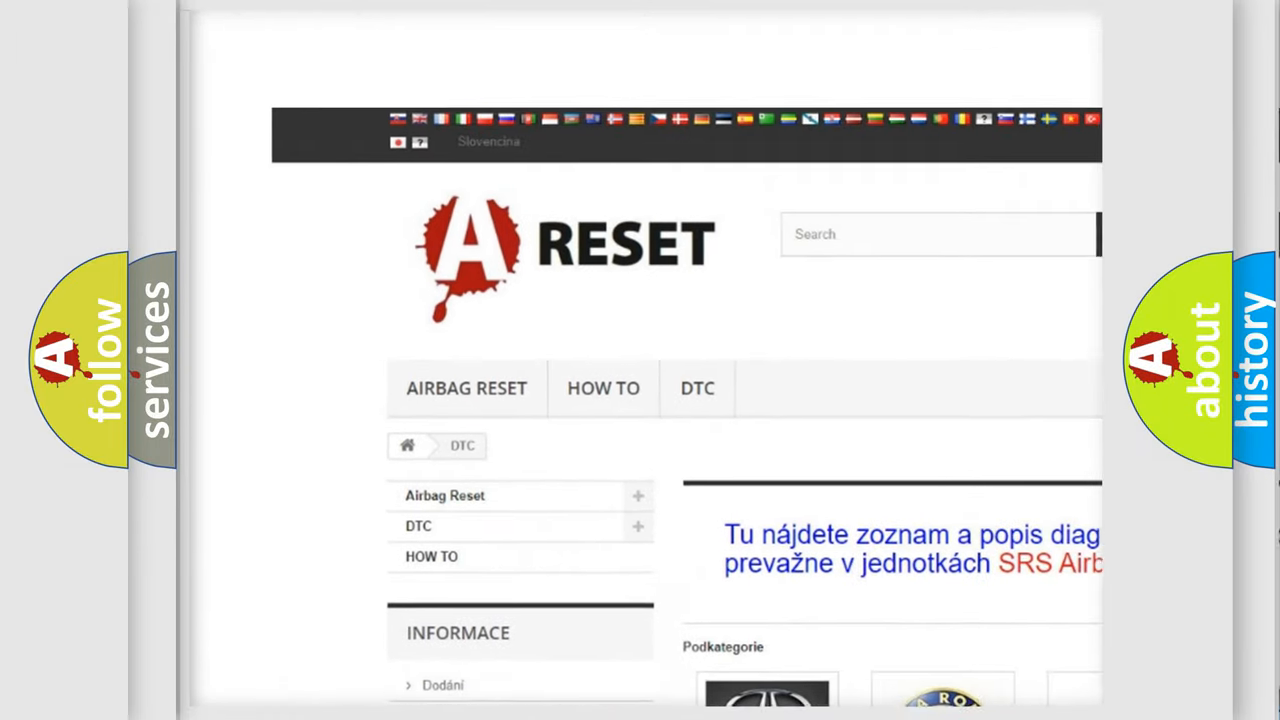
- Reach the Lincoln DTC entry in the brand grid and browse its list of diagnostic trouble code subcategories
scroll("down", 3)
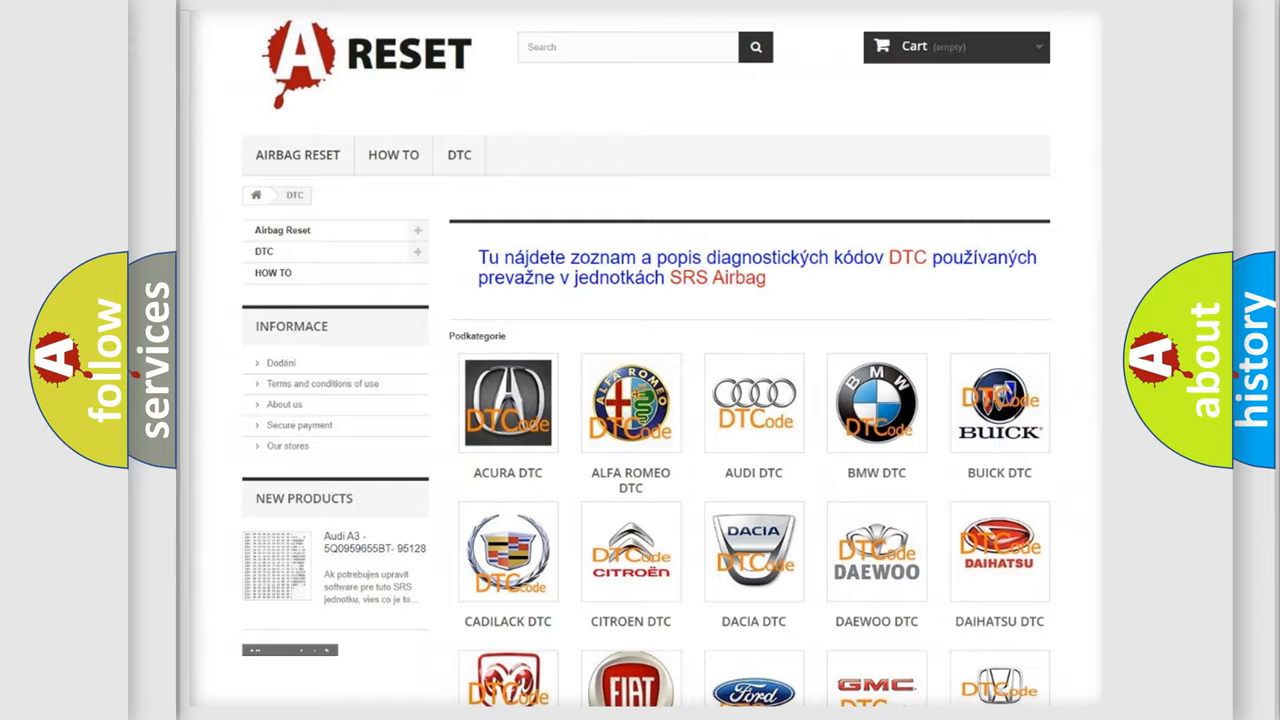
scroll("down", 3)
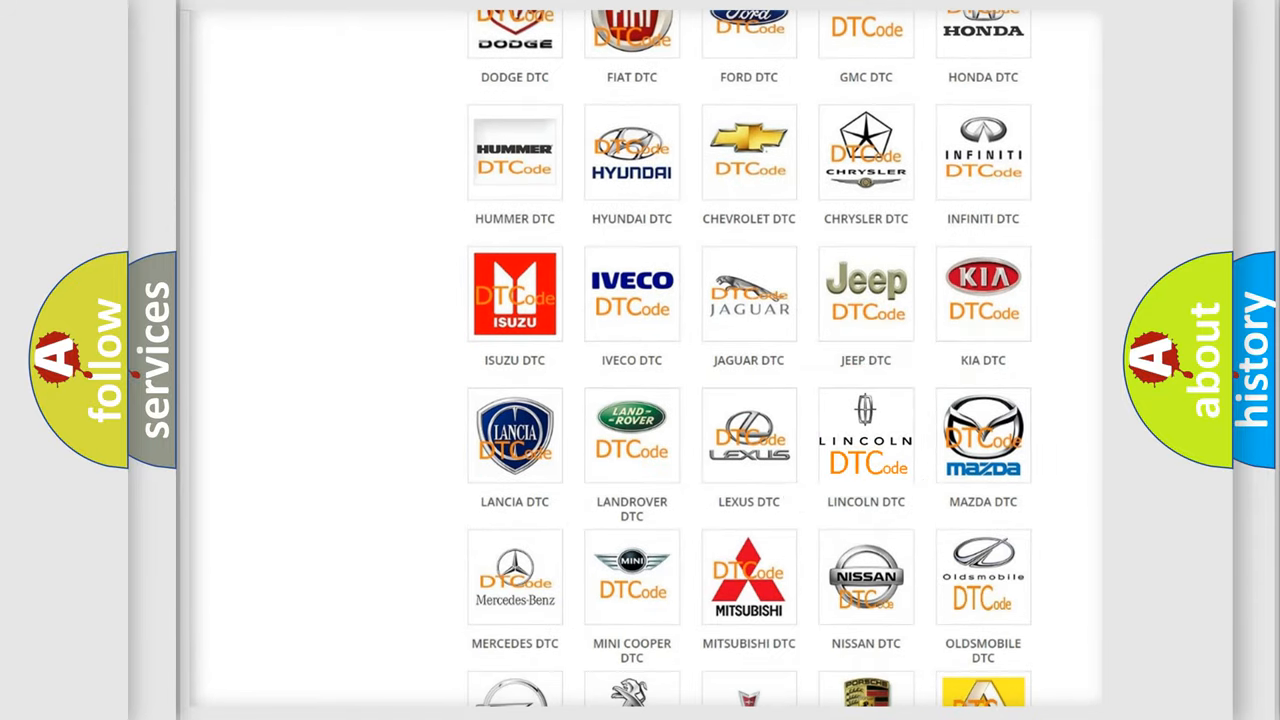
left_click(866, 436)
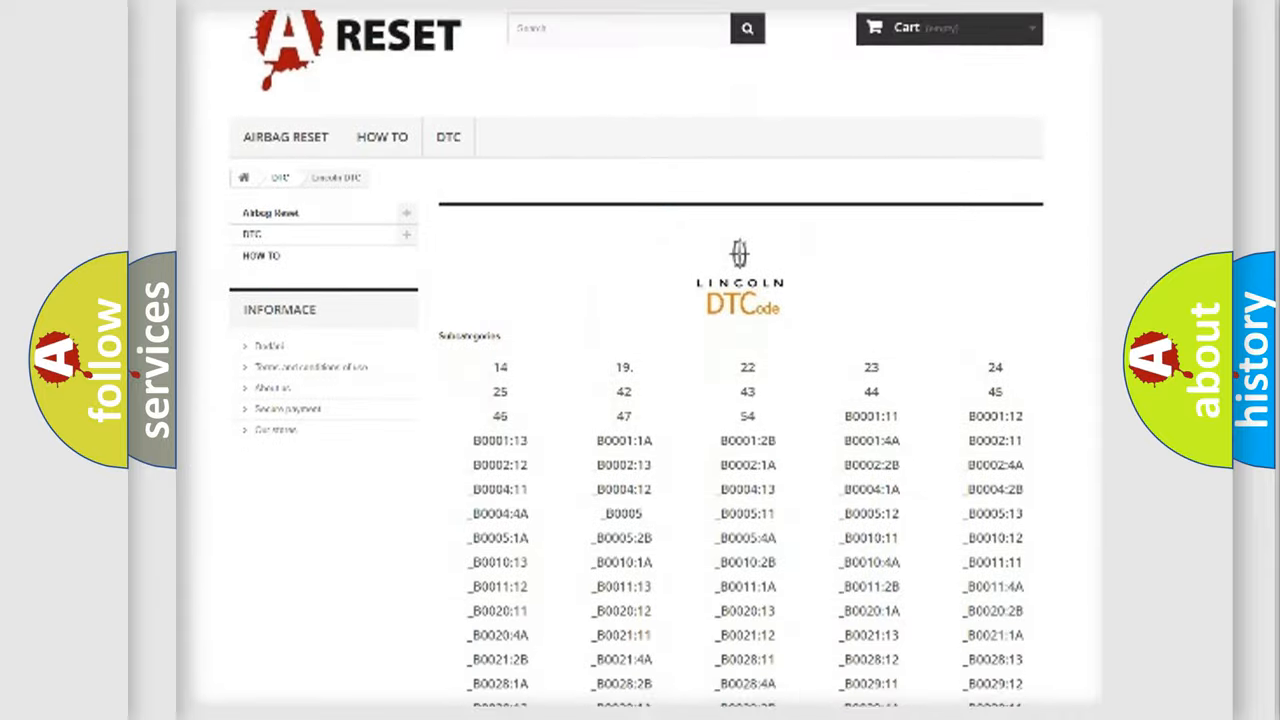
scroll("down", 3)
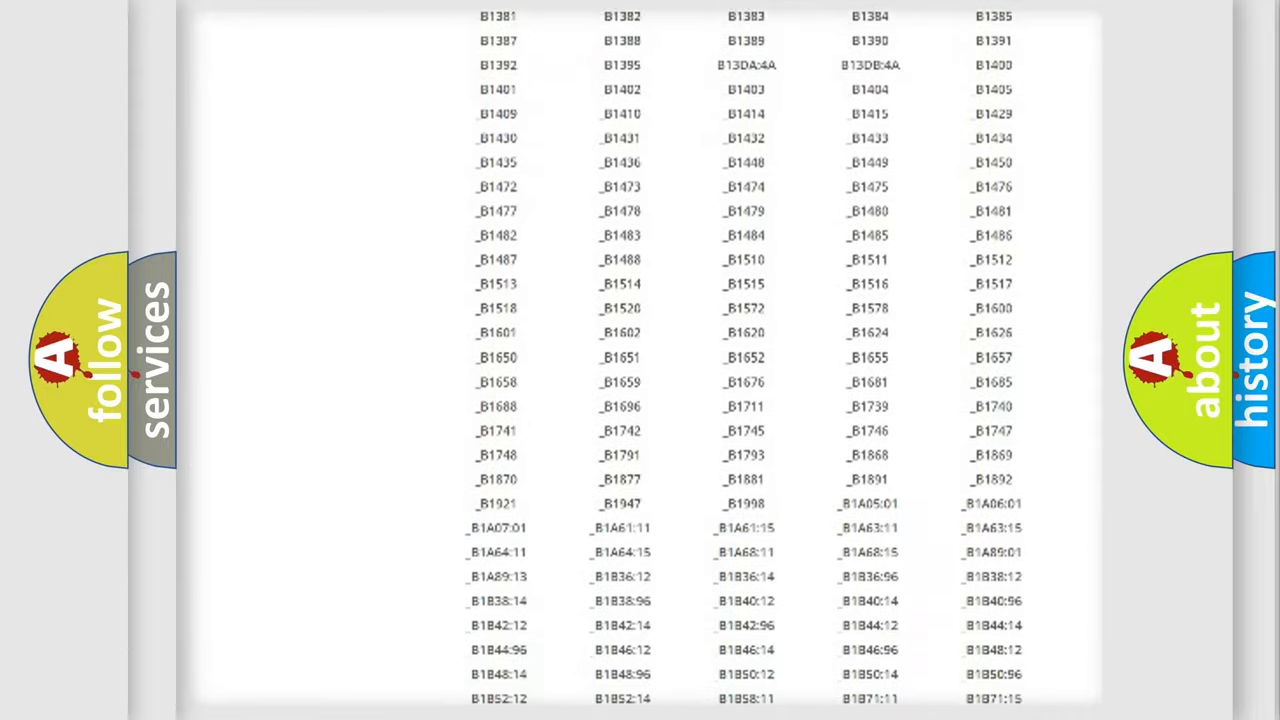